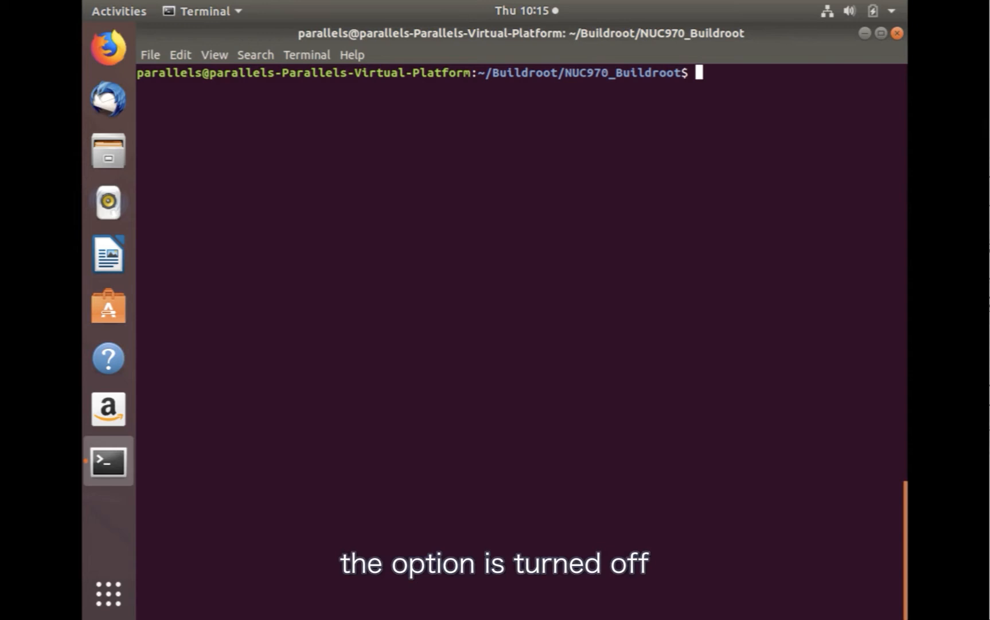
Run make menuconfig in the NUC970_Buildroot folder to bring up Buildroot's configuration menu.
text(make)
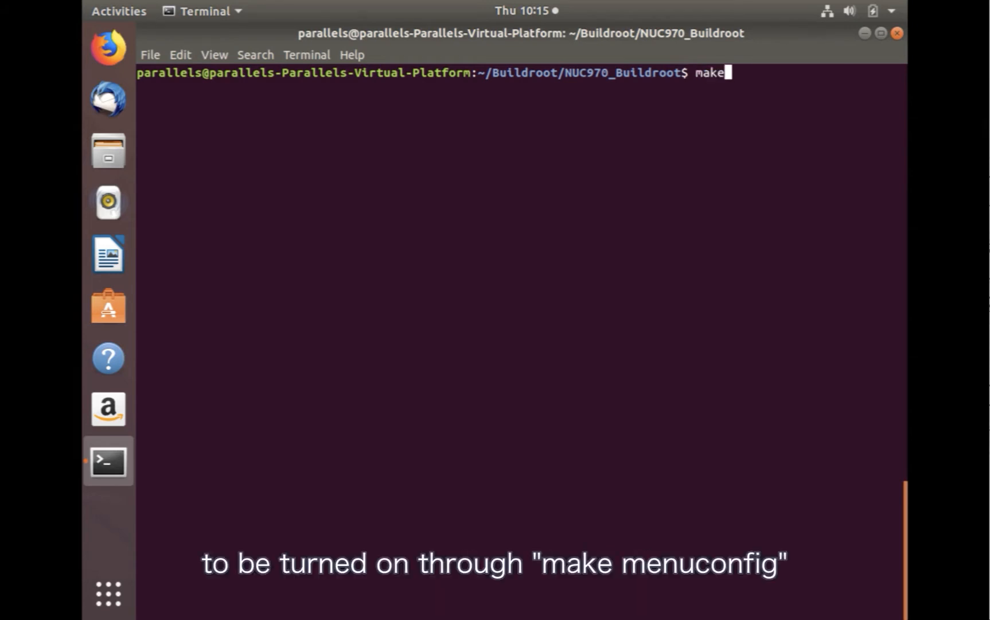
text(menu)
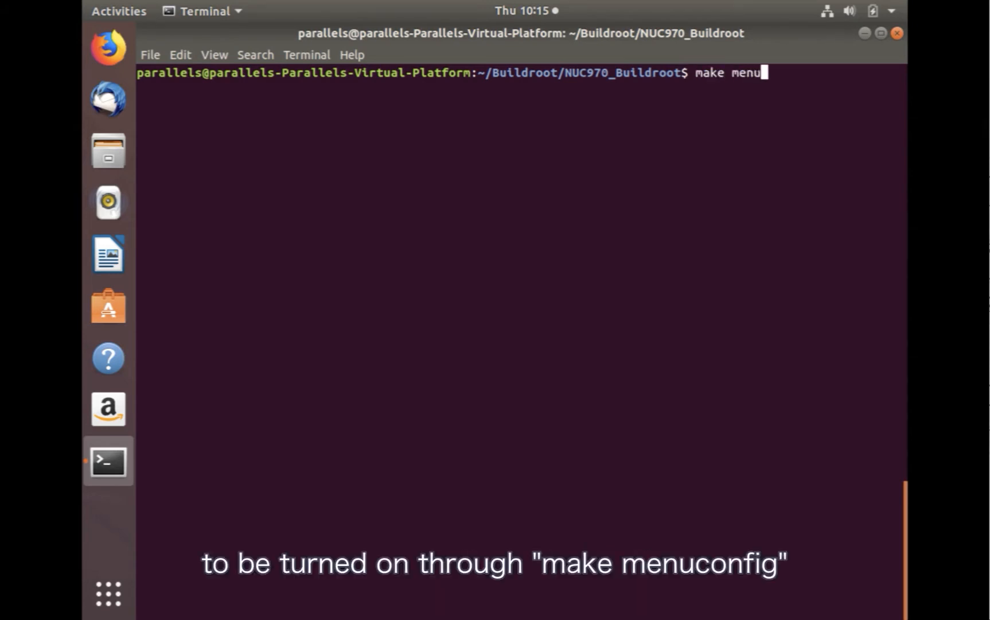
key(Return)
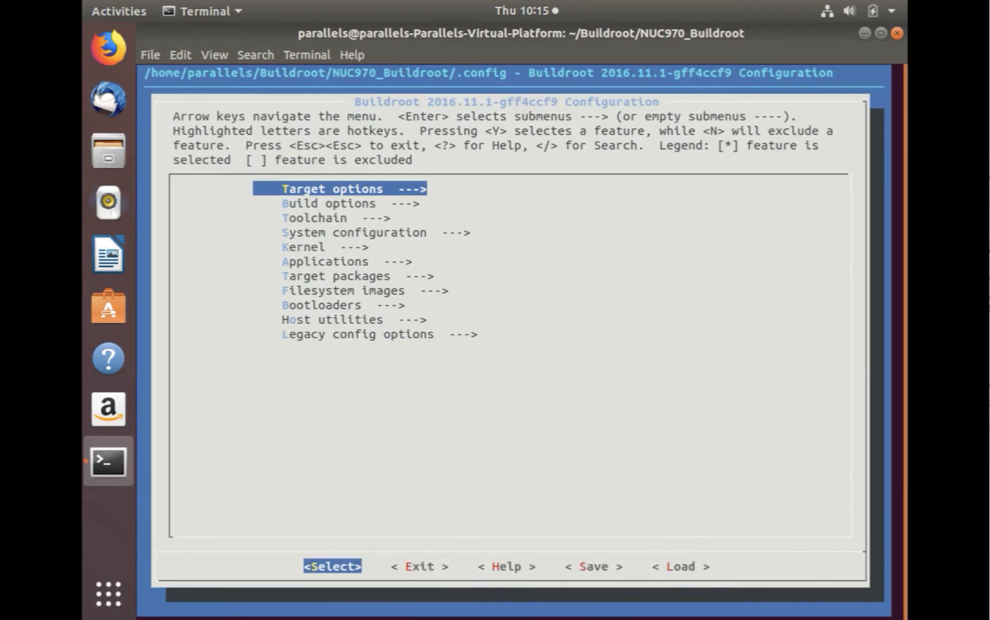
Enable libcurl and curl under Target packages > Libraries > Networking, then save the configuration.
key(Down)
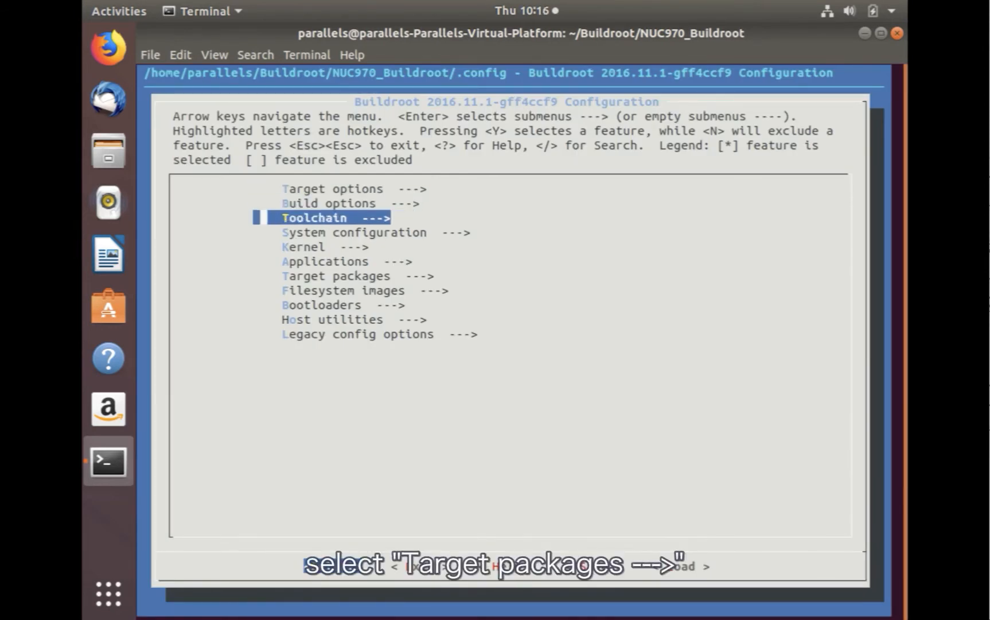
key(Return)
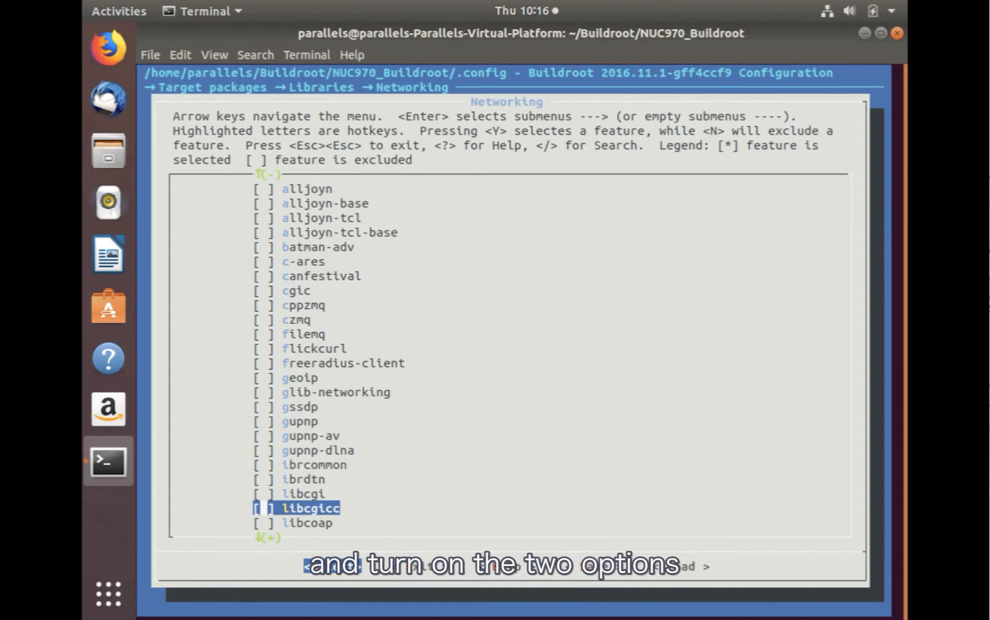
scroll(down, 3)
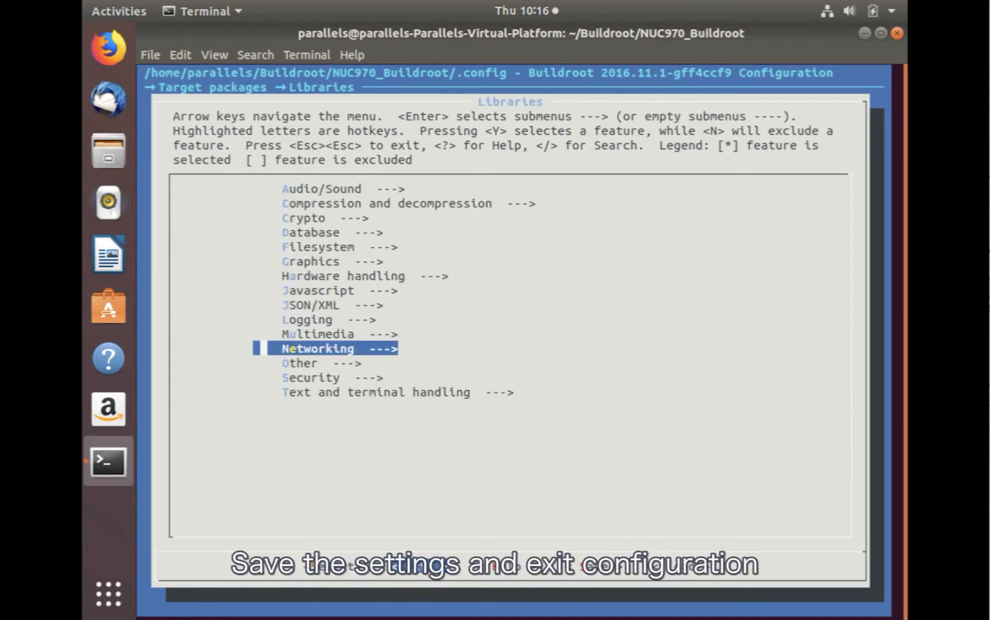
key(Escape)
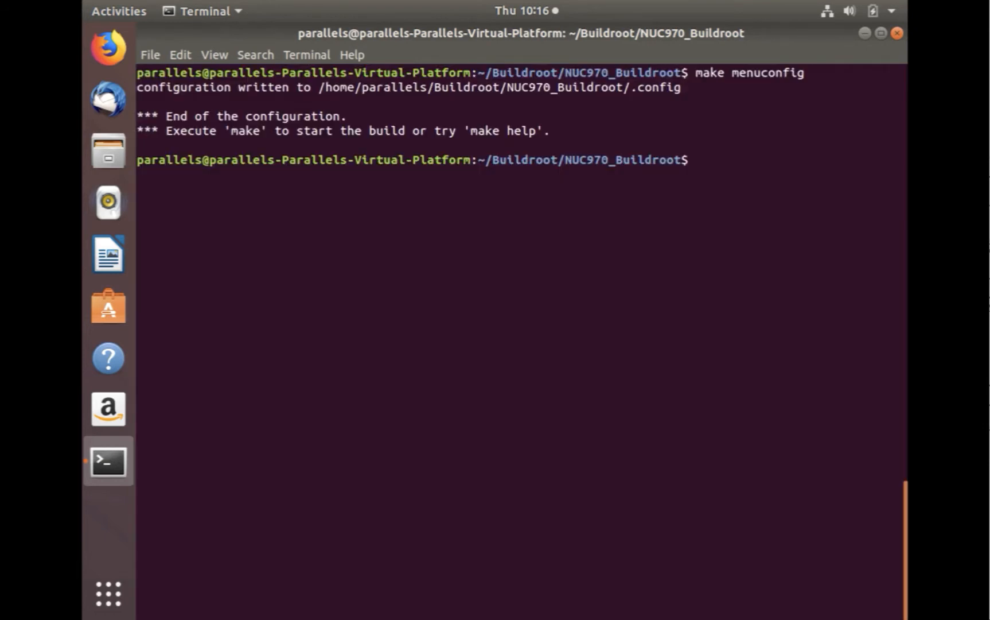
Start the Buildroot rebuild with make.
text(make)
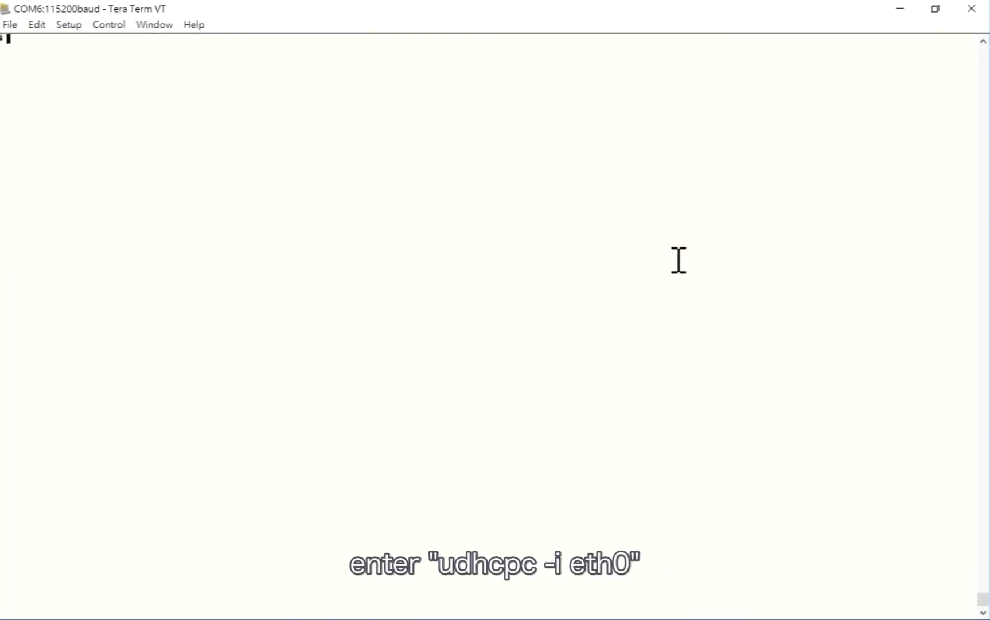
Run udhcpc -i eth0 on the board to lease IP 192.168.101.30.
text(udhcpc)
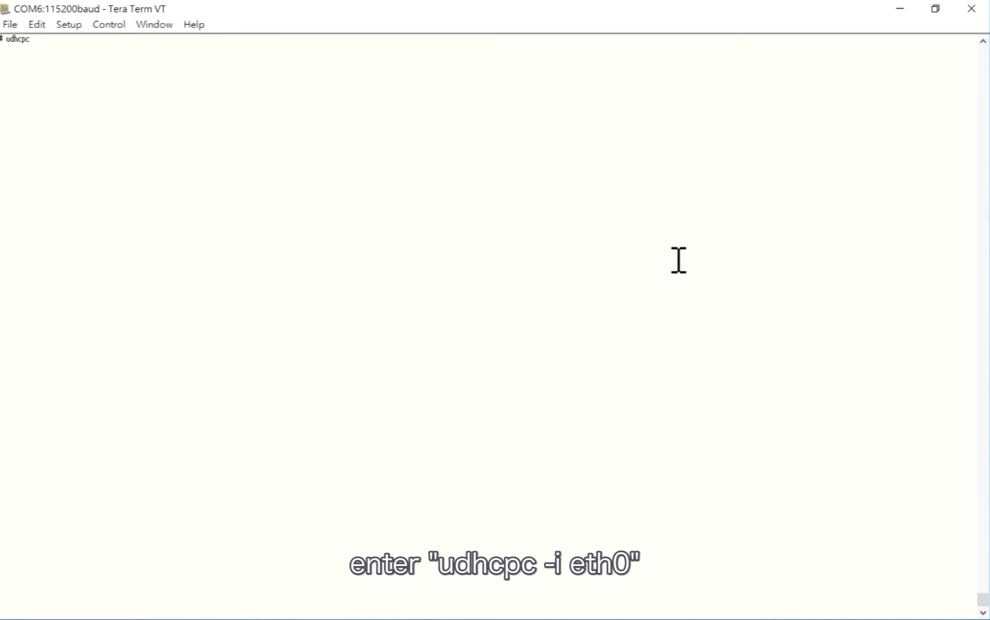
text(-i e)
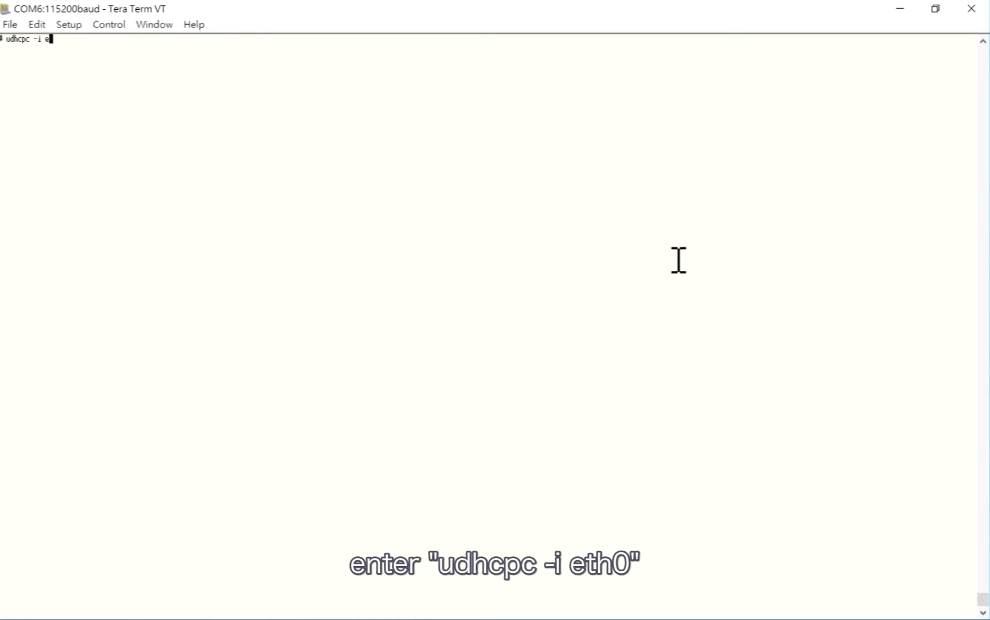
key(Return)
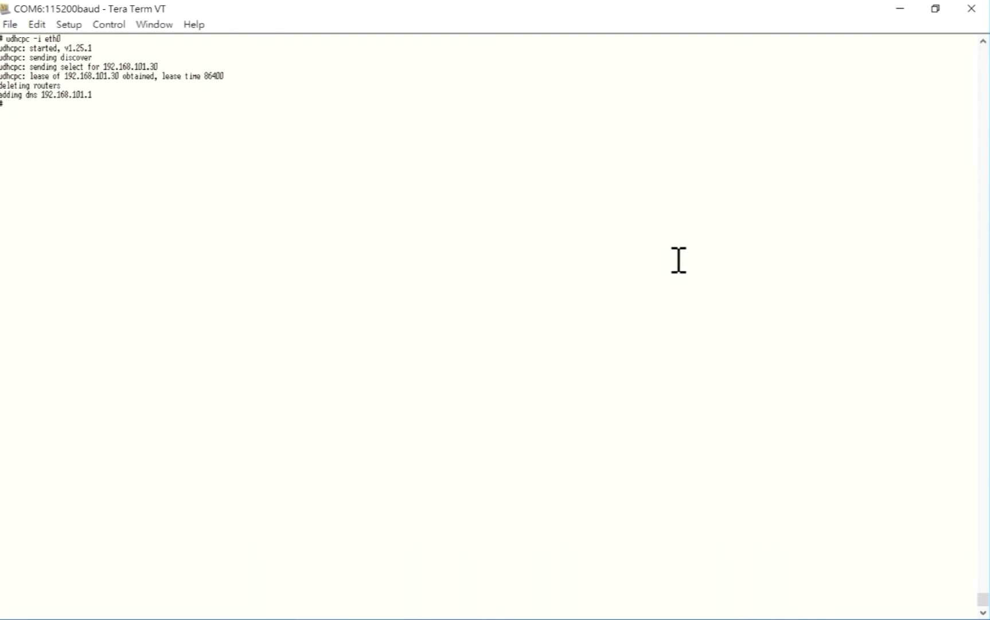
text(ping)
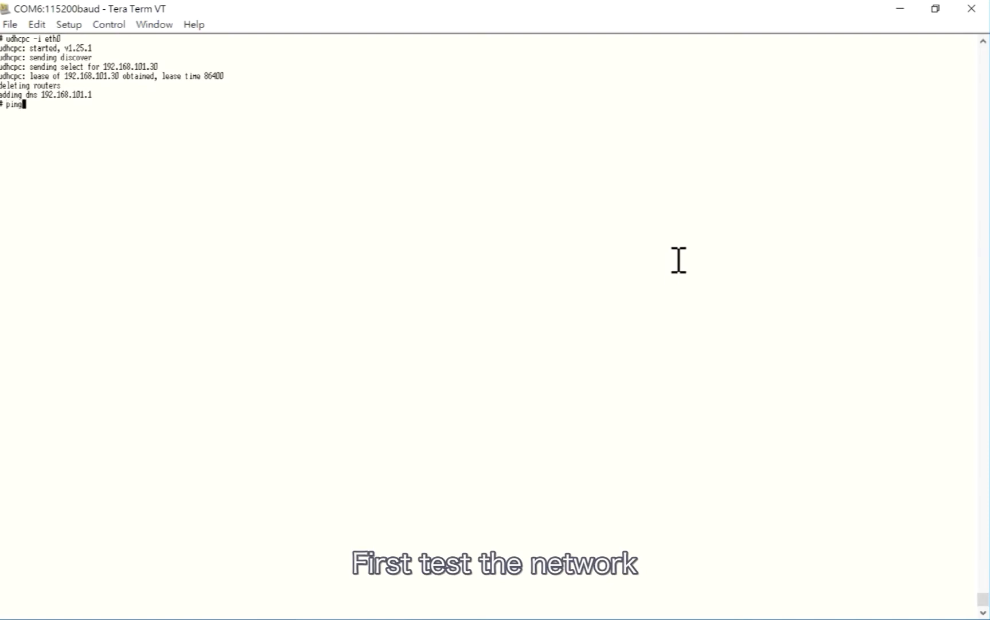
Ping google.com from the board, receiving all 15 packets with 0% loss.
text(google.com)
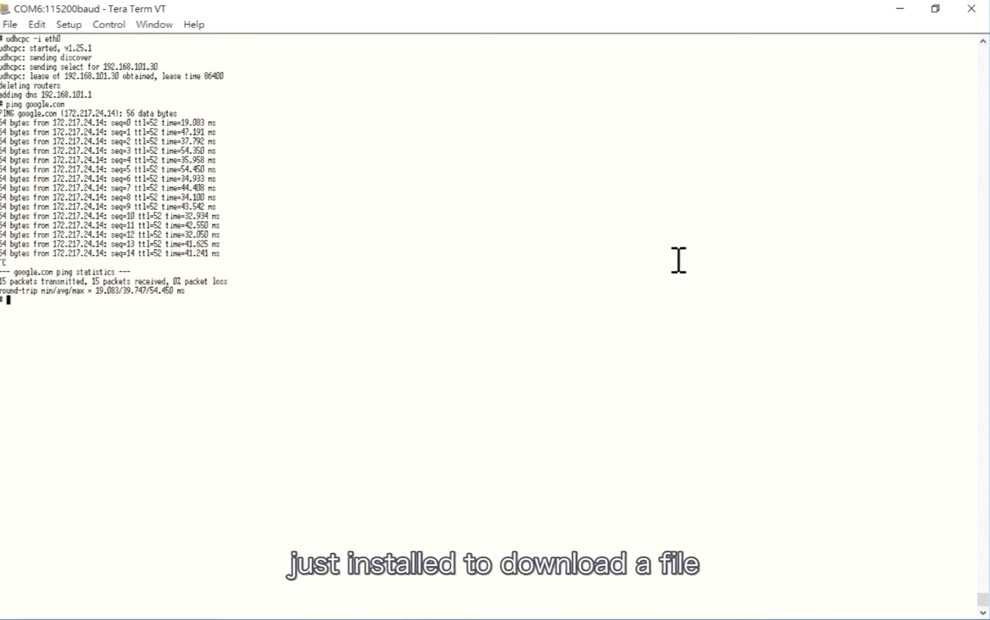
text(curl)
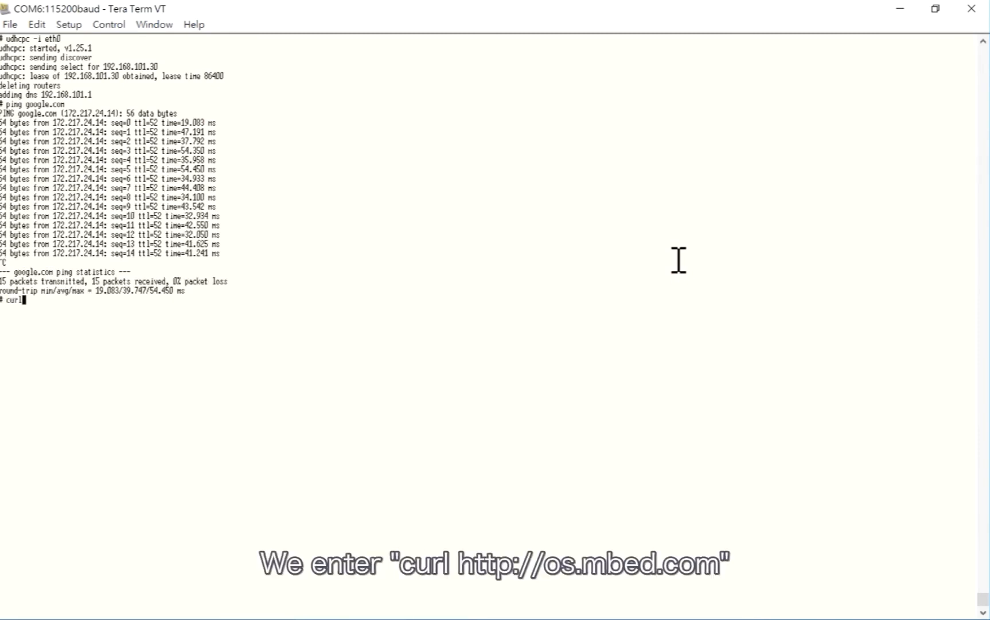
text(http://os.mbe)
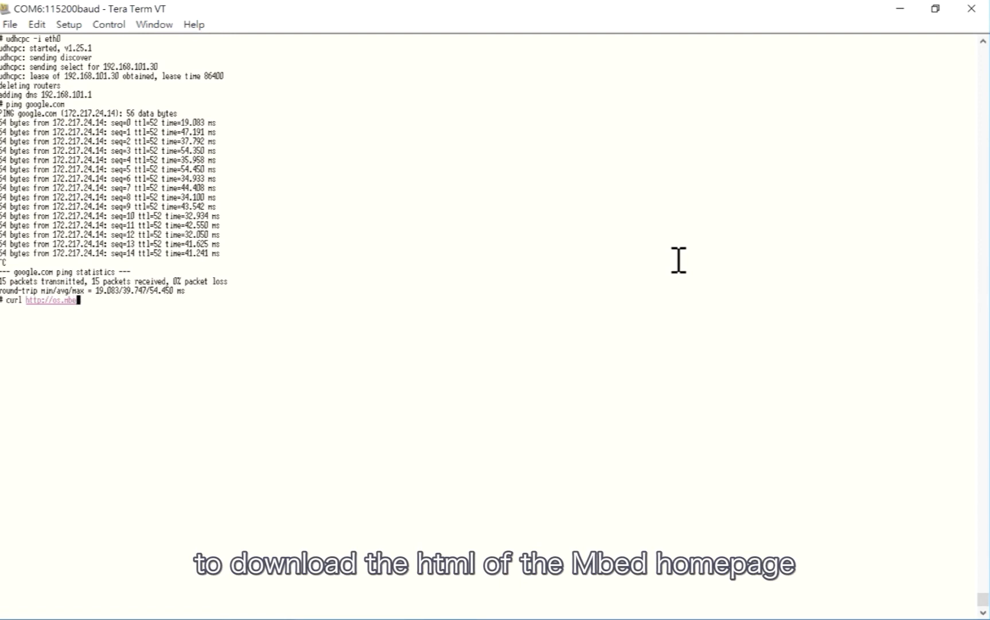
key(Return)
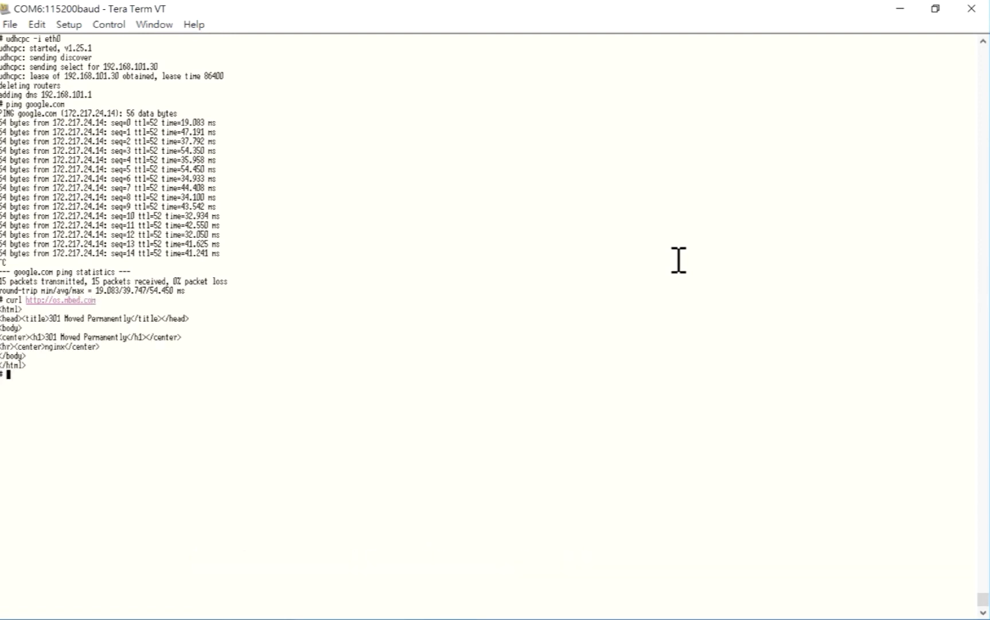